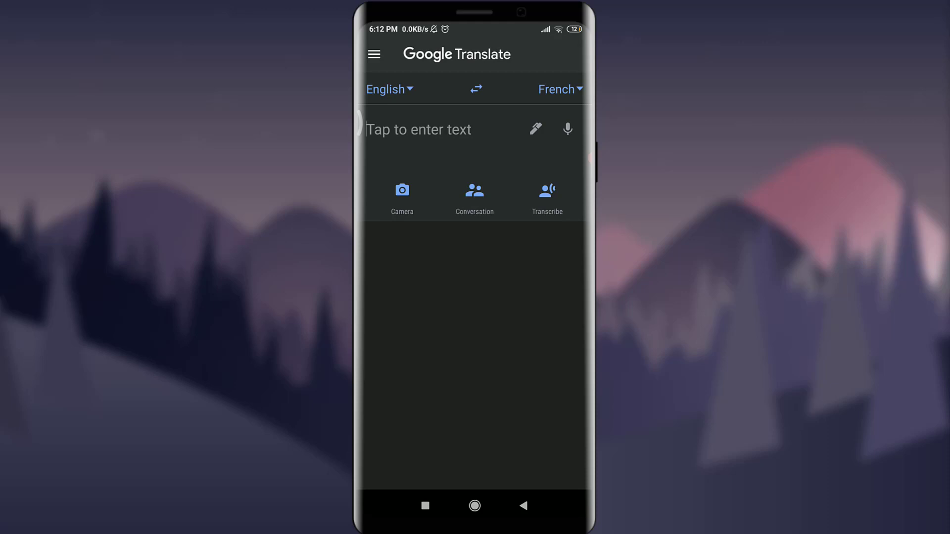
Open Settings from the Google Translate menu, then the Tap to Translate page.
click(374, 54)
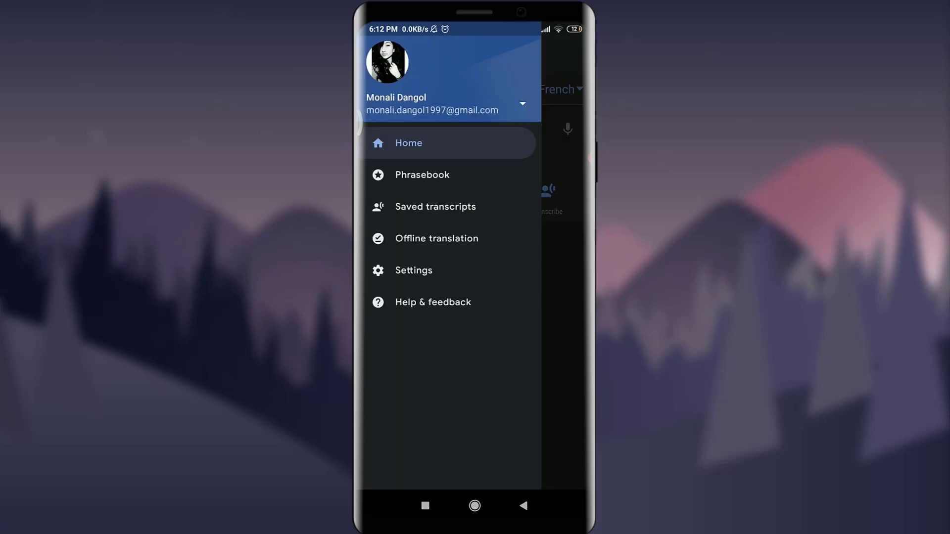
click(413, 270)
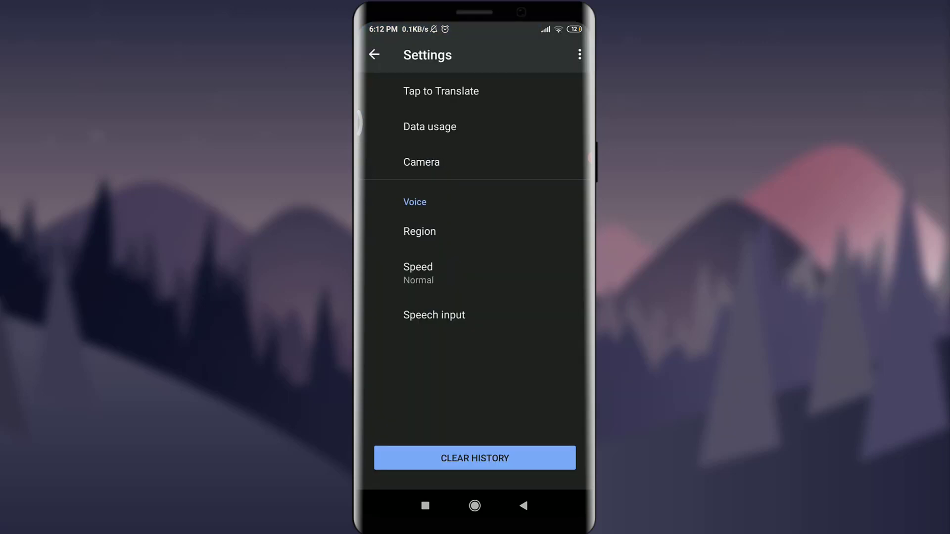
click(440, 91)
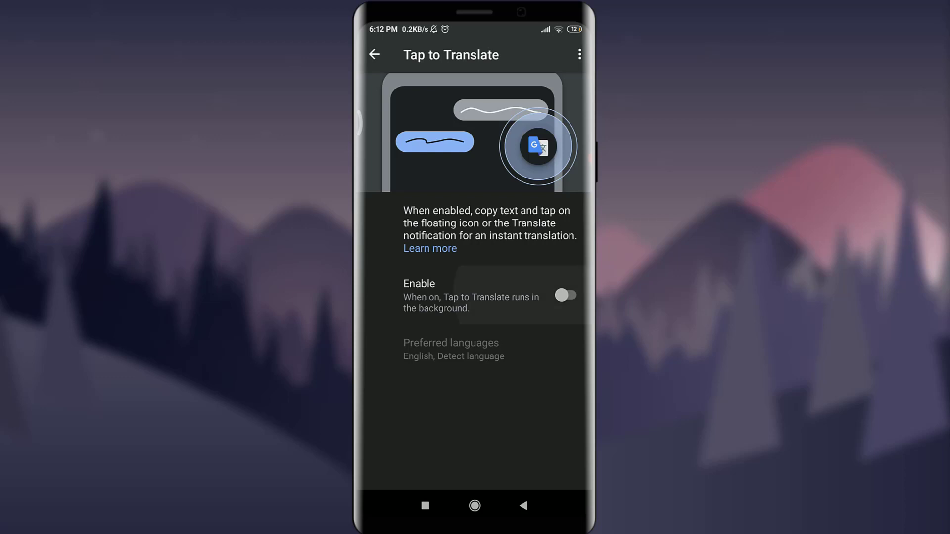
Switch on the Tap to Translate Enable toggle.
click(565, 296)
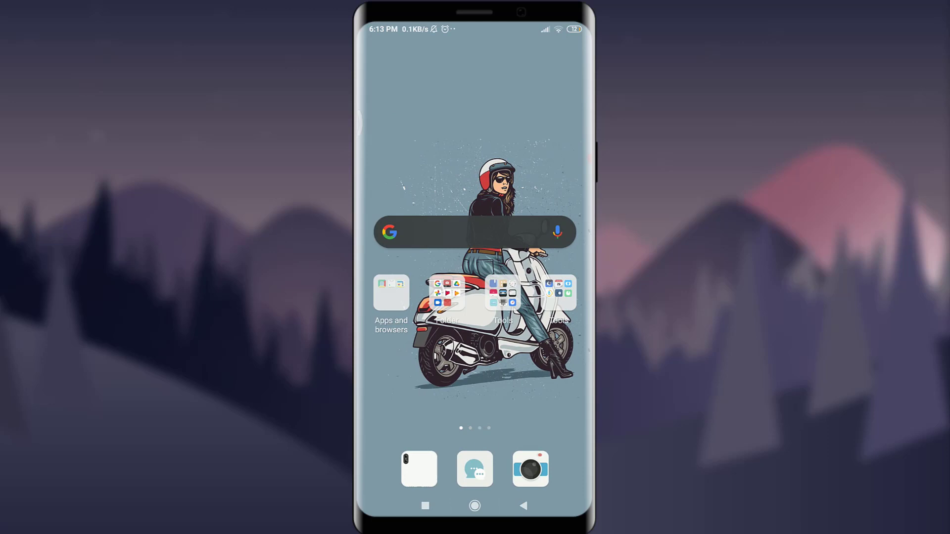
Launch YouTube from the app folder and type 'hey' into its search box.
click(446, 293)
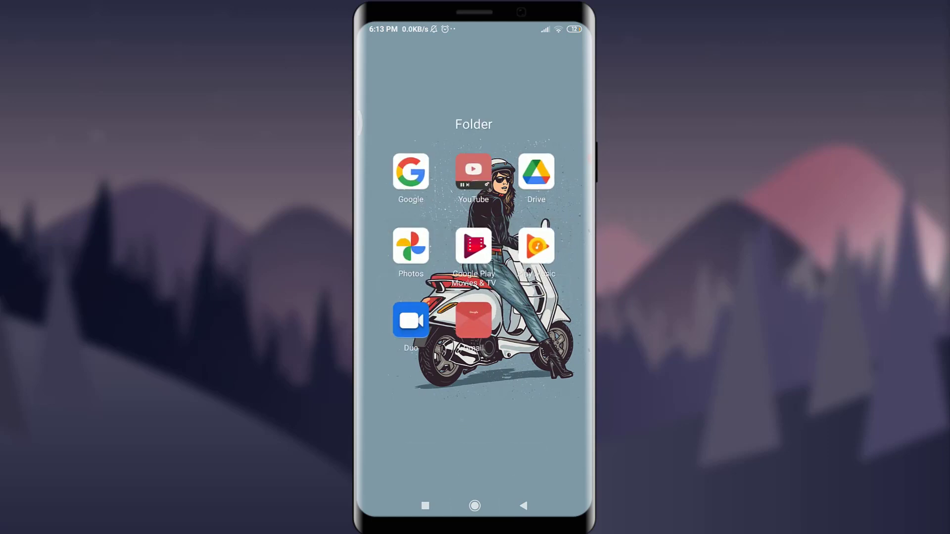
click(473, 170)
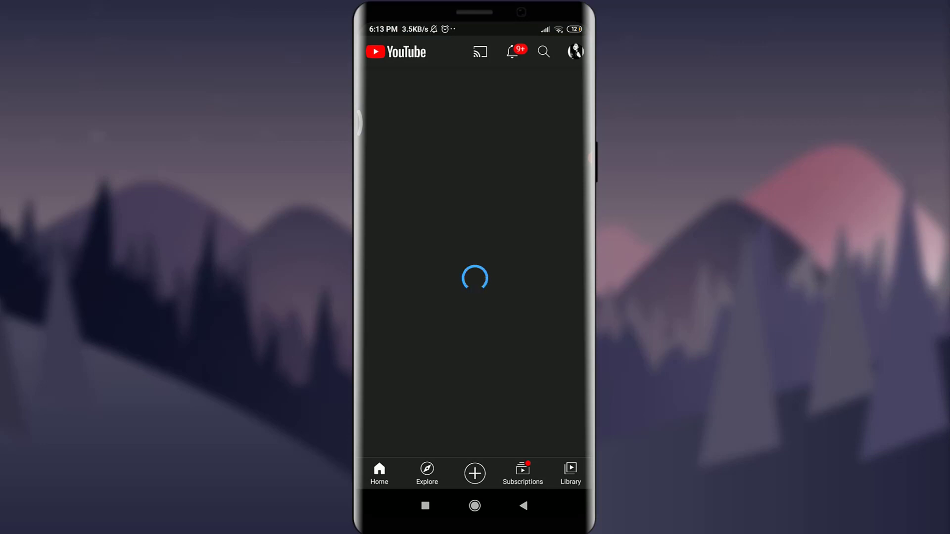
click(543, 52)
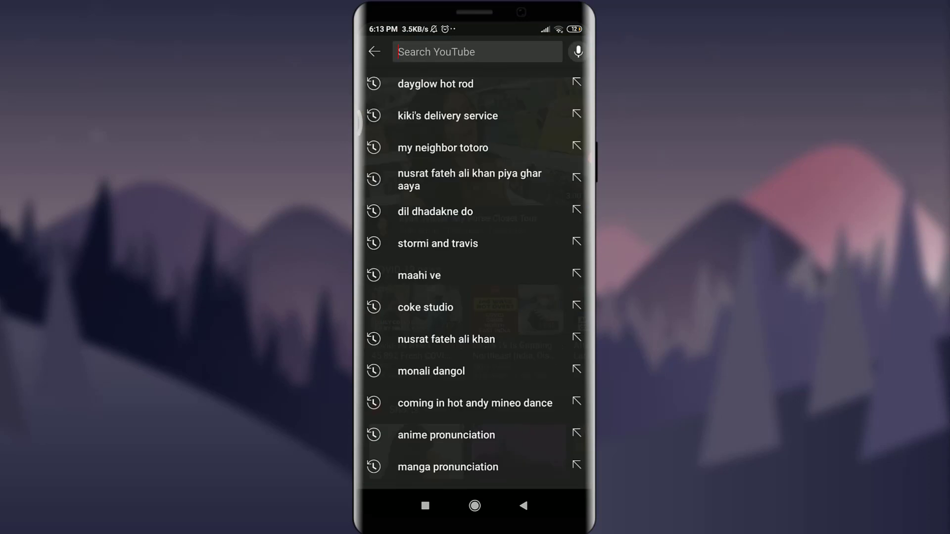
click(477, 51)
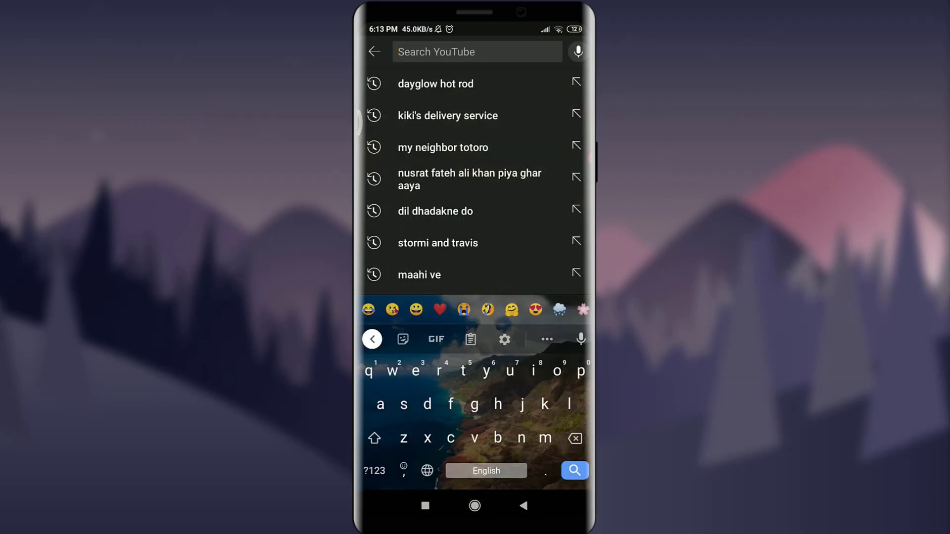
text(hey)
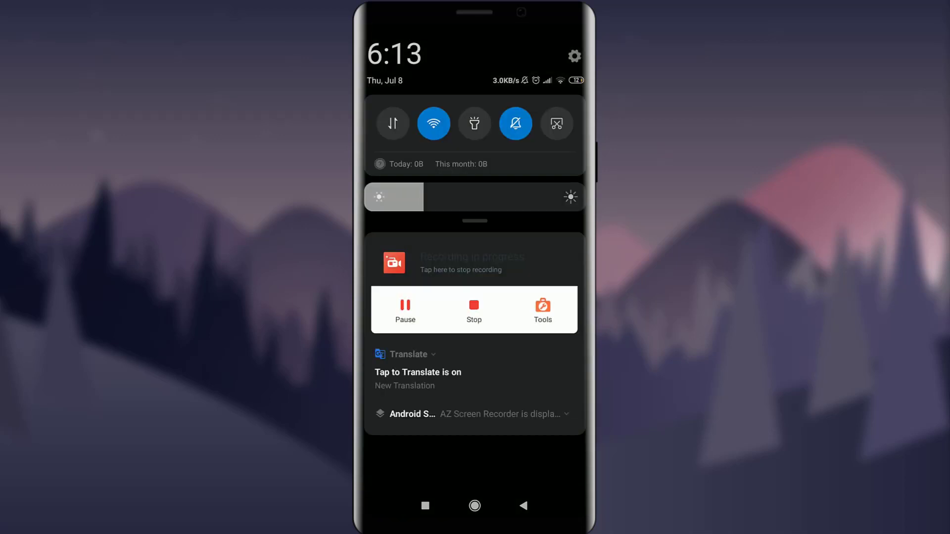
From the Translate notification, start a new translation and enter 'hello jude'.
click(418, 373)
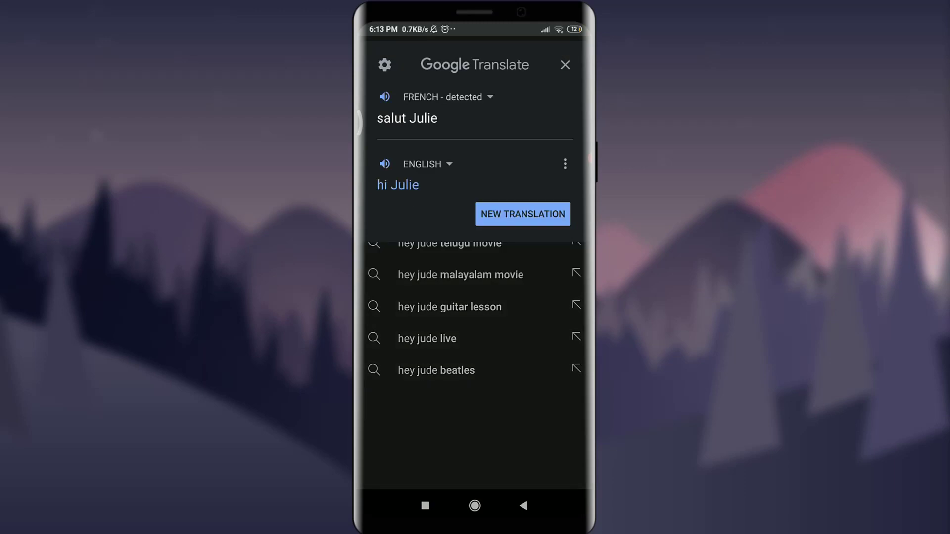
click(522, 214)
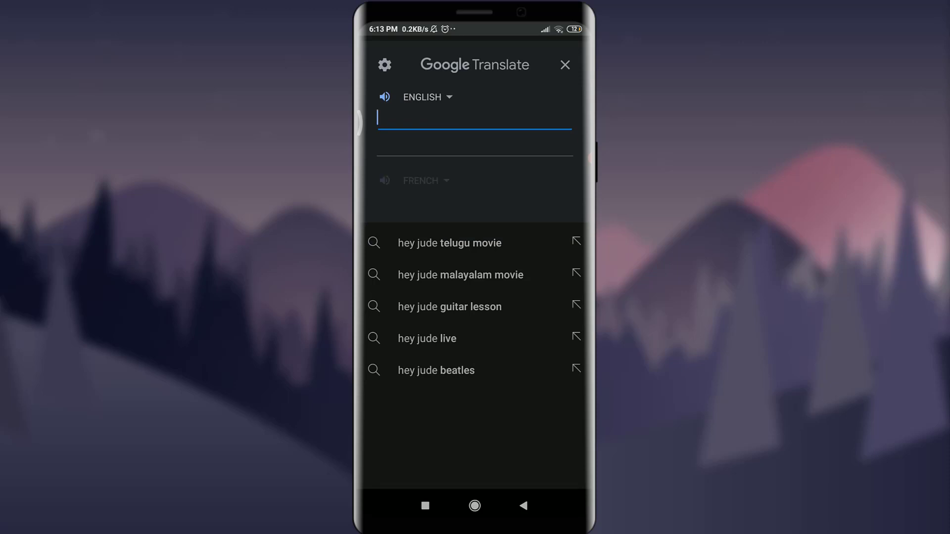
text(hello jude)
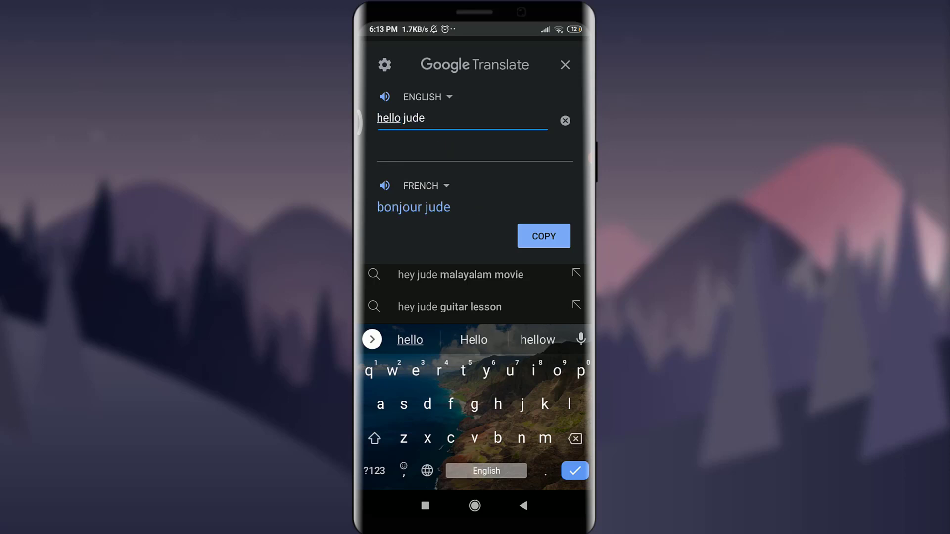
Copy 'bonjour jude', paste it into YouTube search, and browse the results.
click(543, 236)
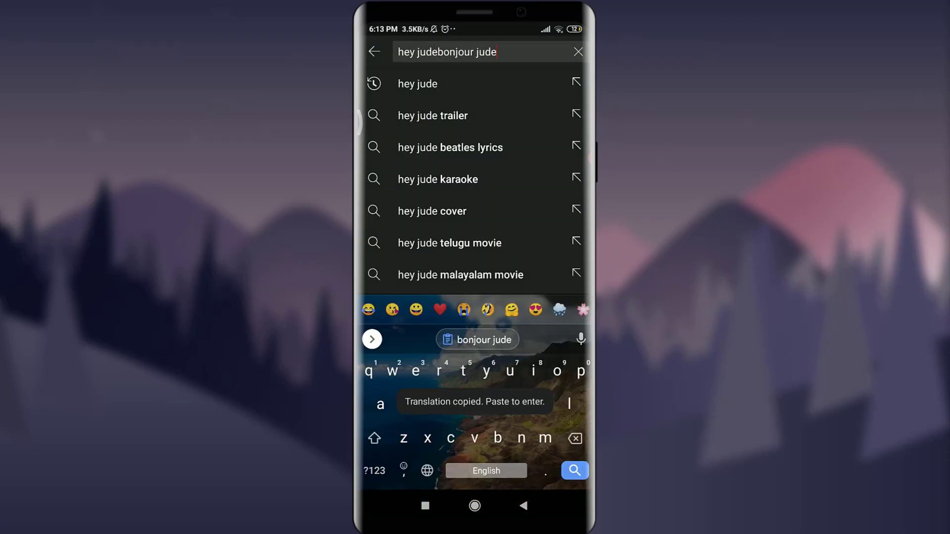
click(438, 52)
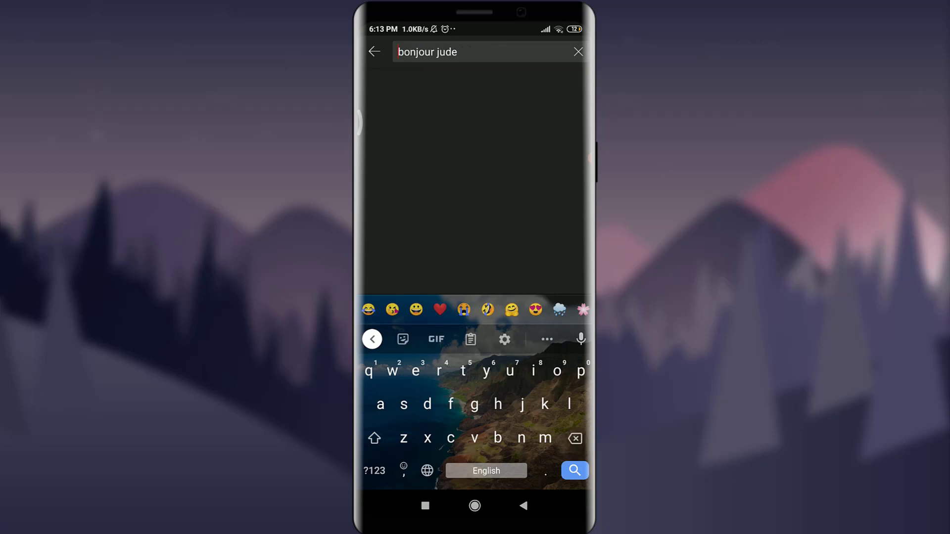
click(573, 470)
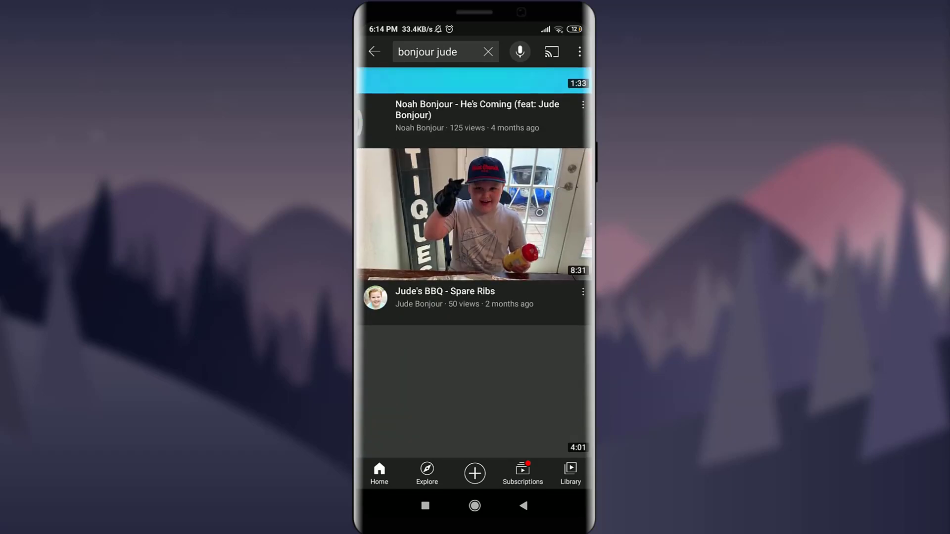
scroll(down, 3)
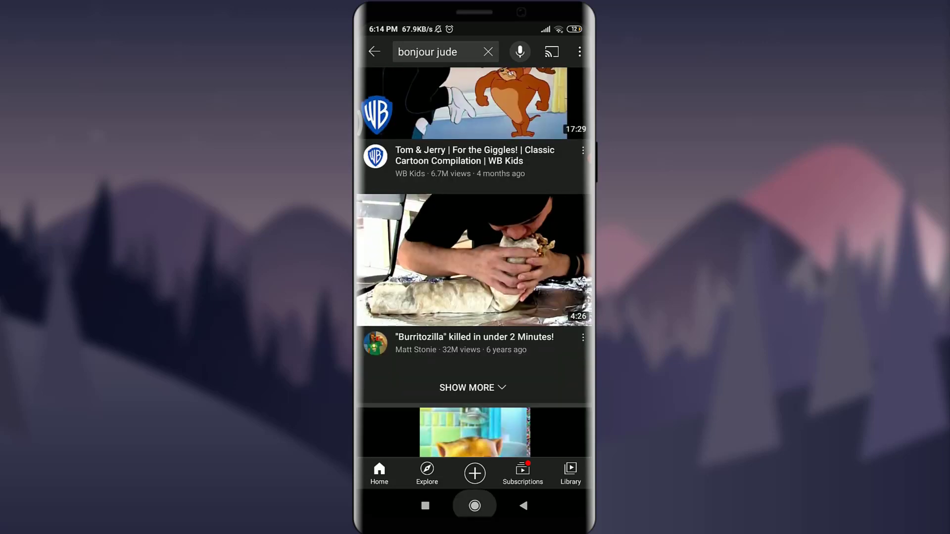
Leave YouTube and go back to Google Translate's main English-to-French screen.
click(475, 505)
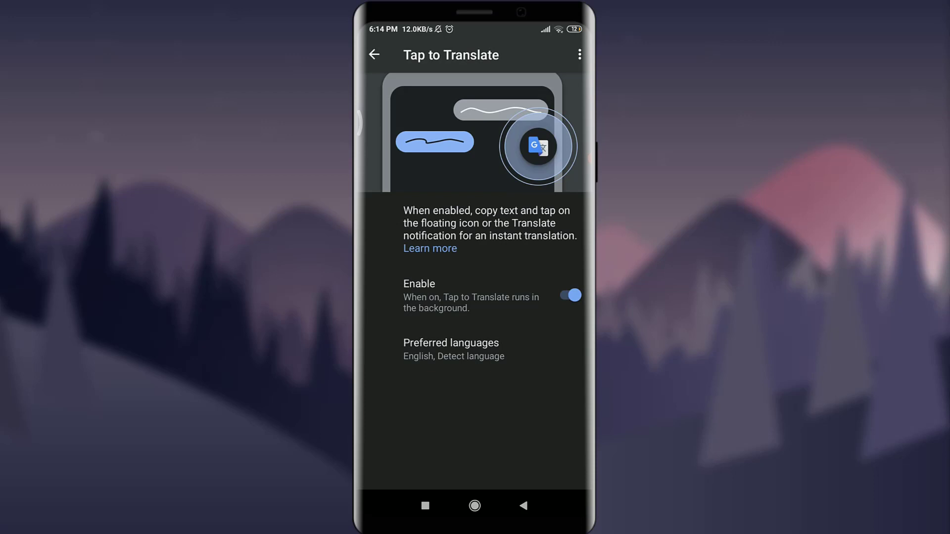
click(375, 55)
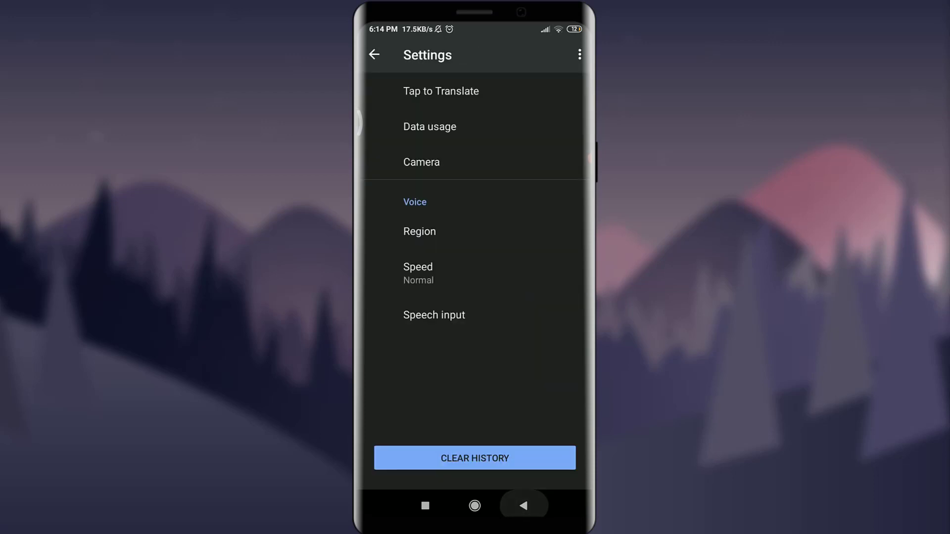
click(374, 55)
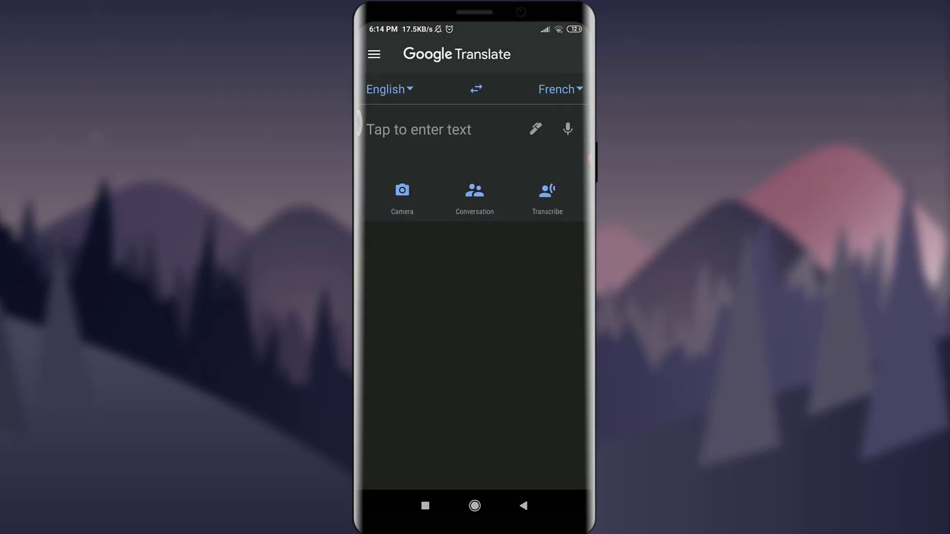